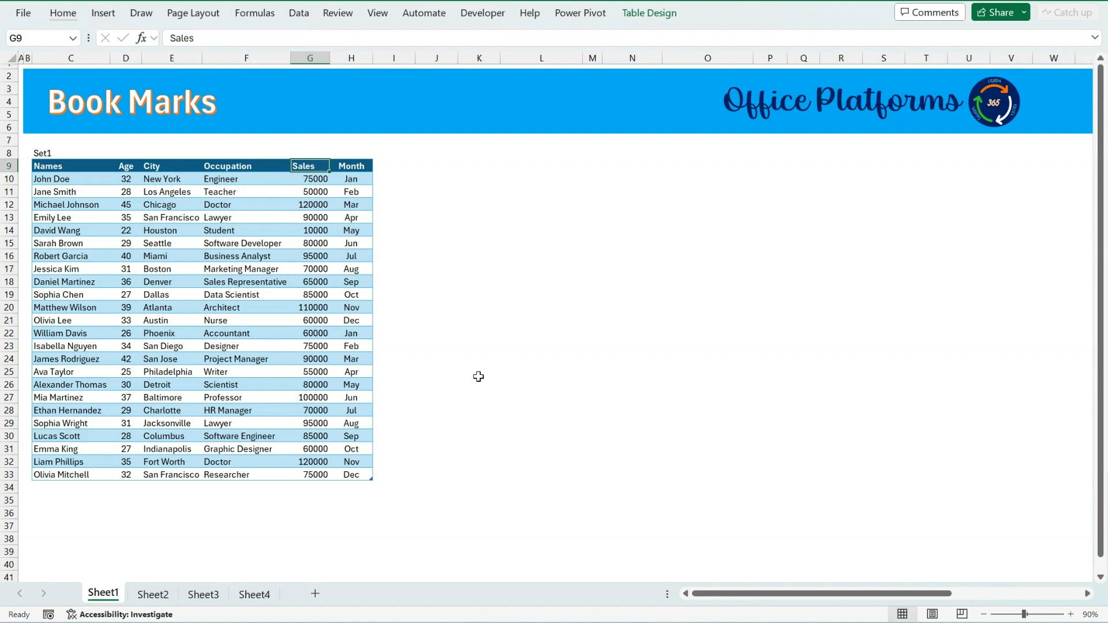
{"action": "mouse_move", "coordinate": [113, 607]}
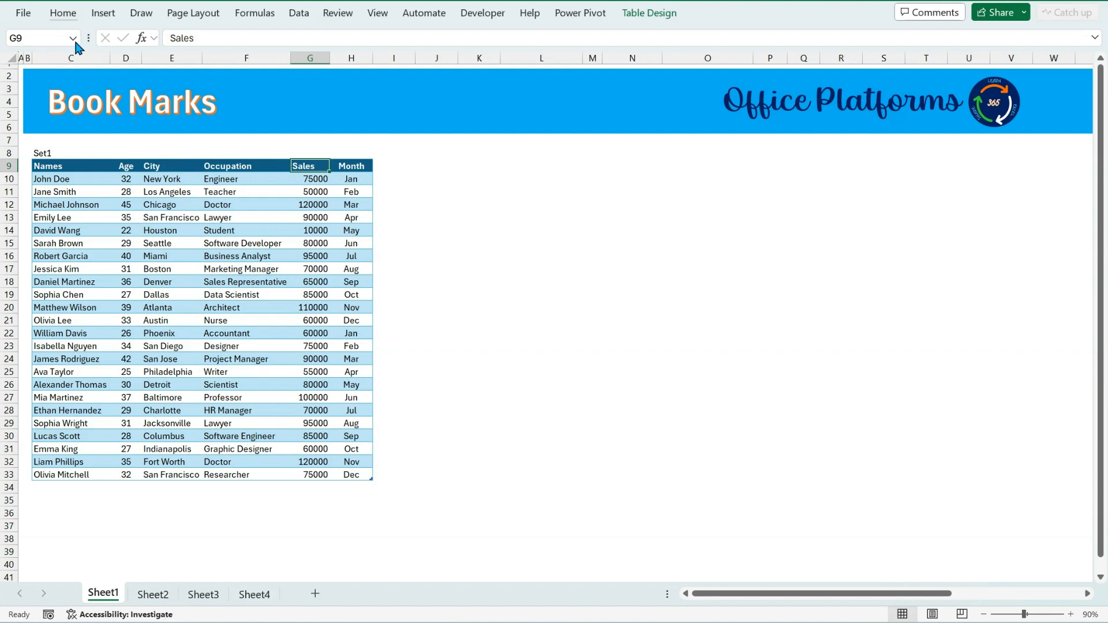
Select the Names header C9, then use the Name Box to jump to Pivot and Set_2.
{"action": "left_click", "coordinate": [71, 38]}
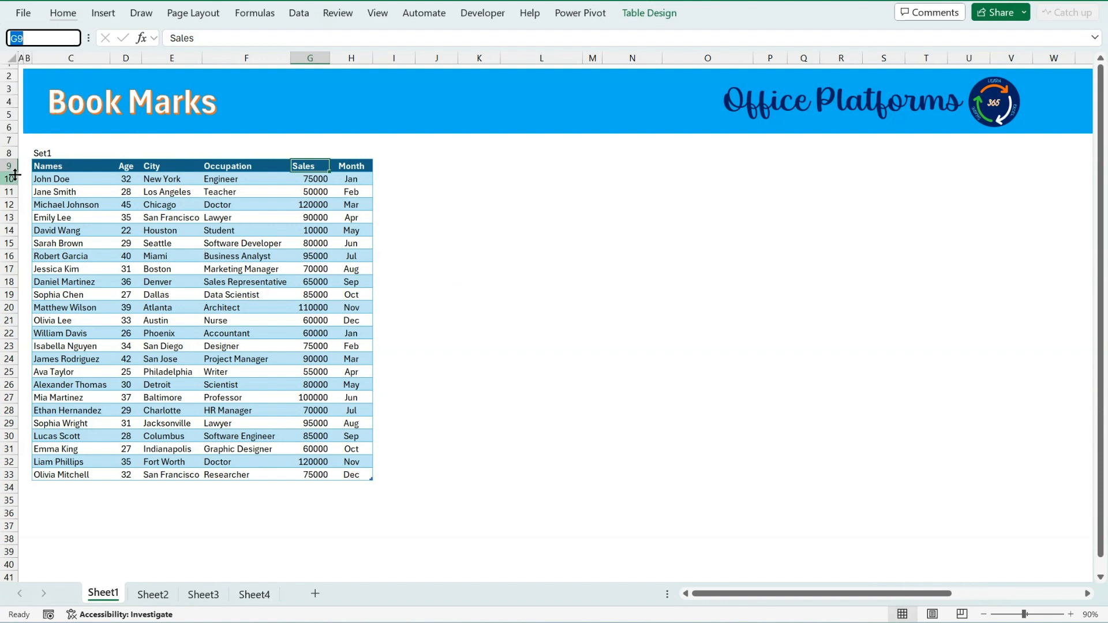
{"action": "left_click", "coordinate": [70, 166]}
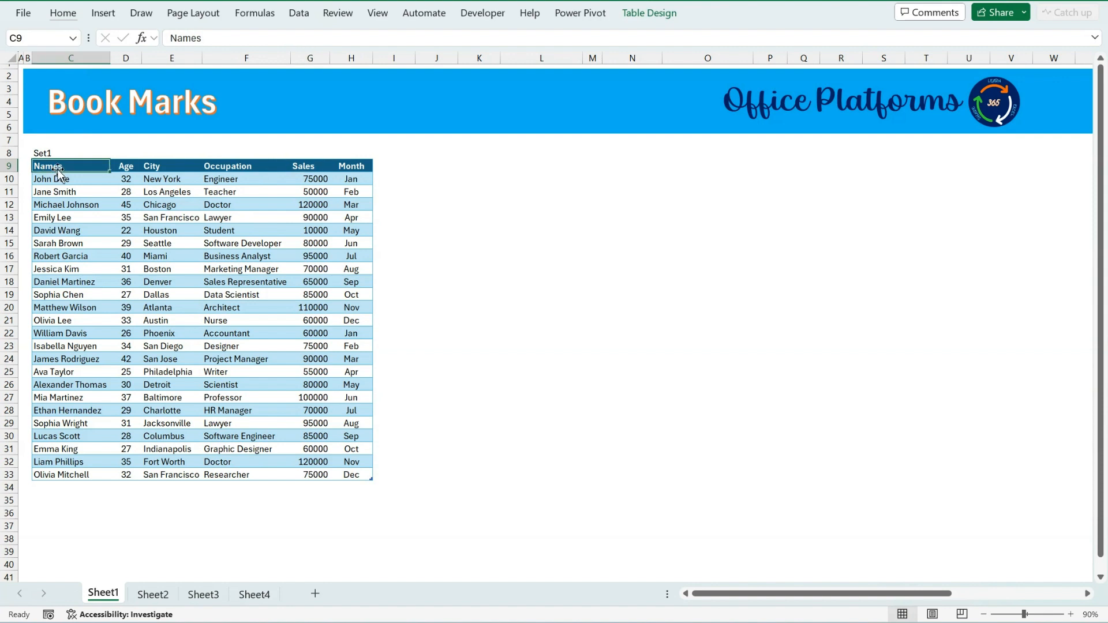
{"action": "mouse_move", "coordinate": [203, 579]}
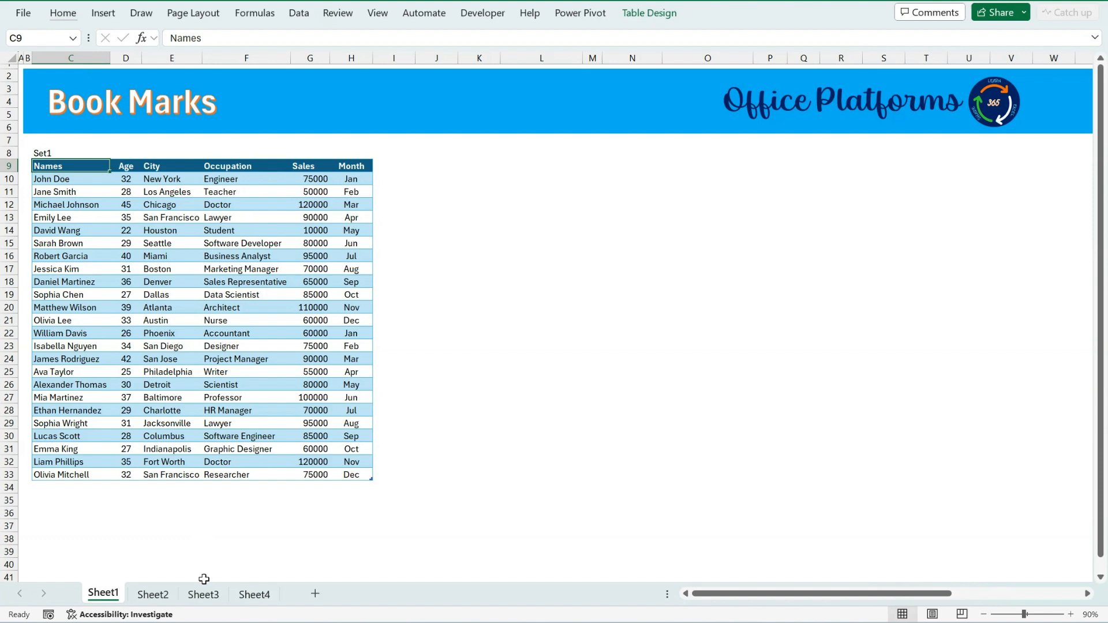
{"action": "mouse_move", "coordinate": [203, 255]}
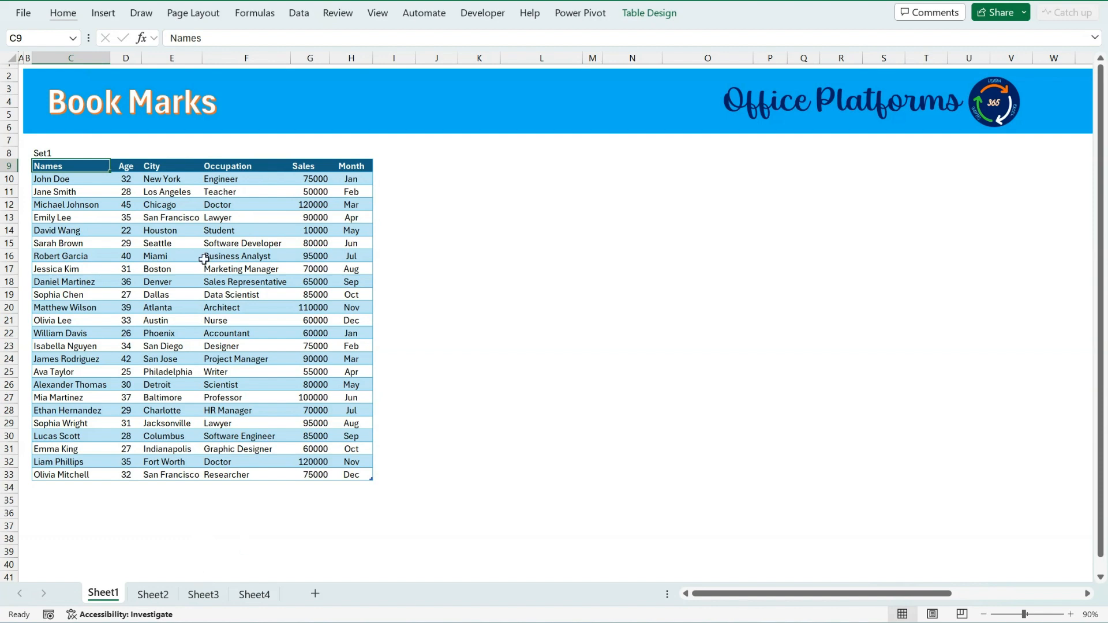
{"action": "left_click", "coordinate": [72, 37]}
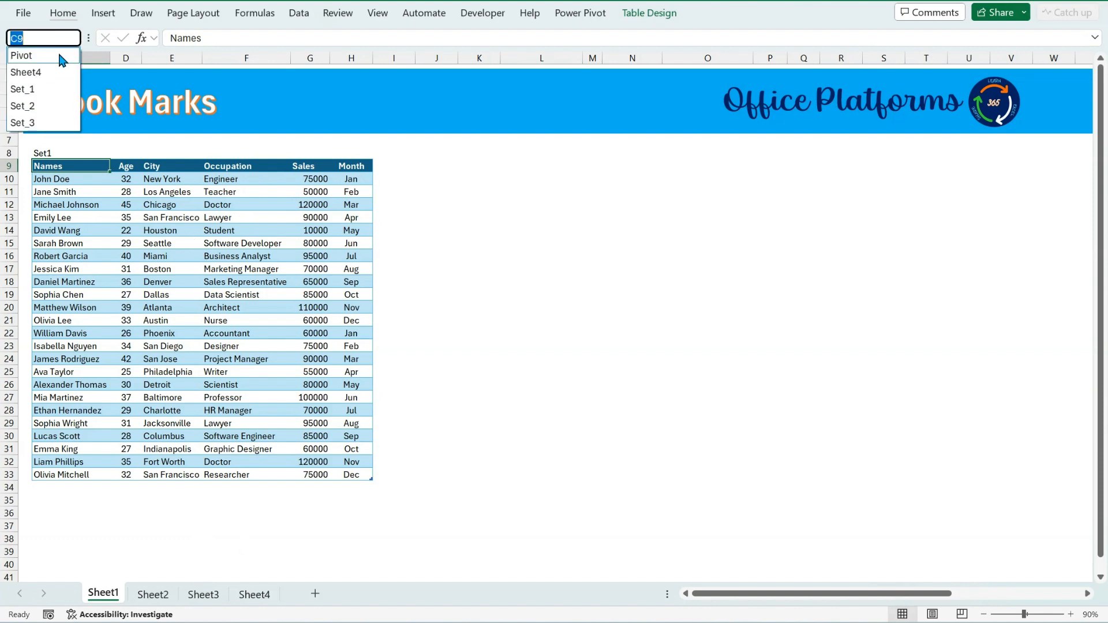
{"action": "left_click", "coordinate": [21, 55]}
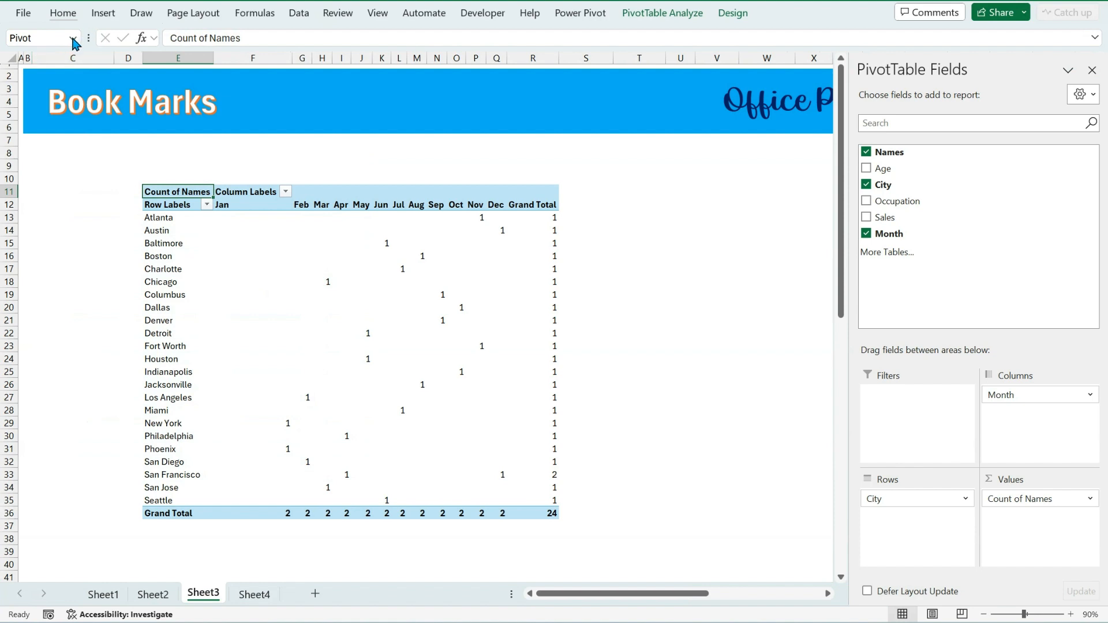
{"action": "left_click", "coordinate": [73, 38]}
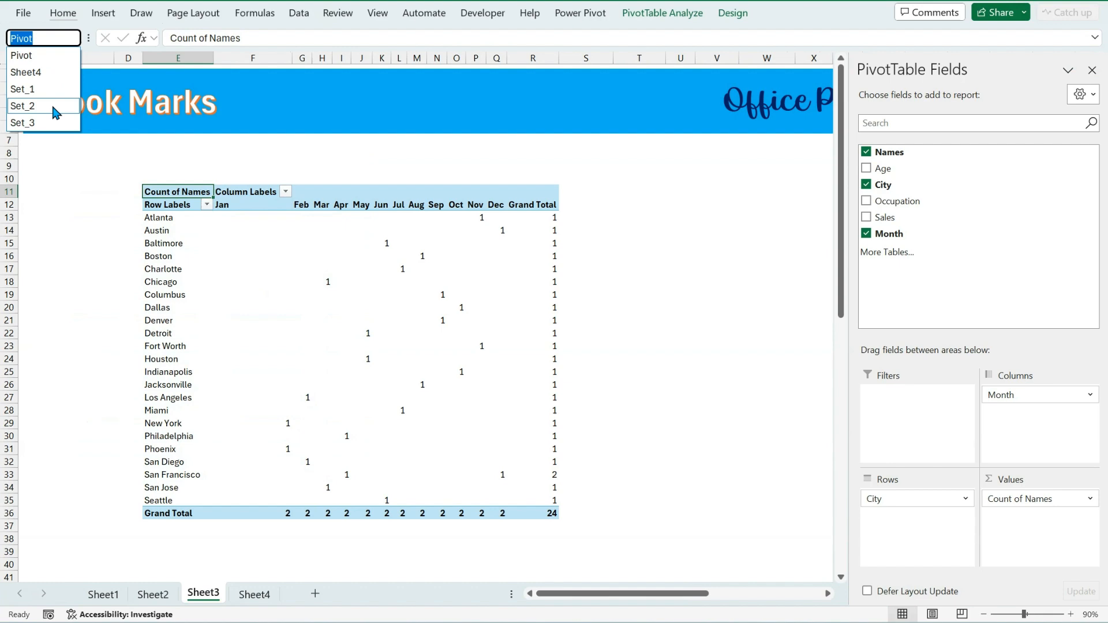
{"action": "left_click", "coordinate": [24, 106]}
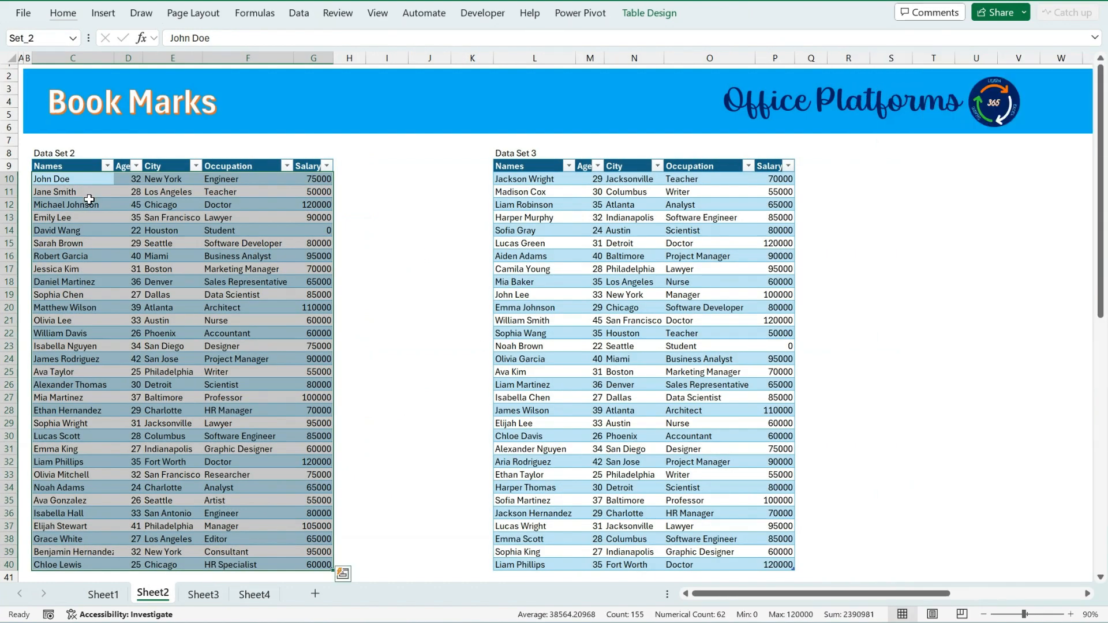
Jump to the Set_3 table on Sheet2 and add a blank worksheet, Sheet6.
{"action": "left_click", "coordinate": [76, 38]}
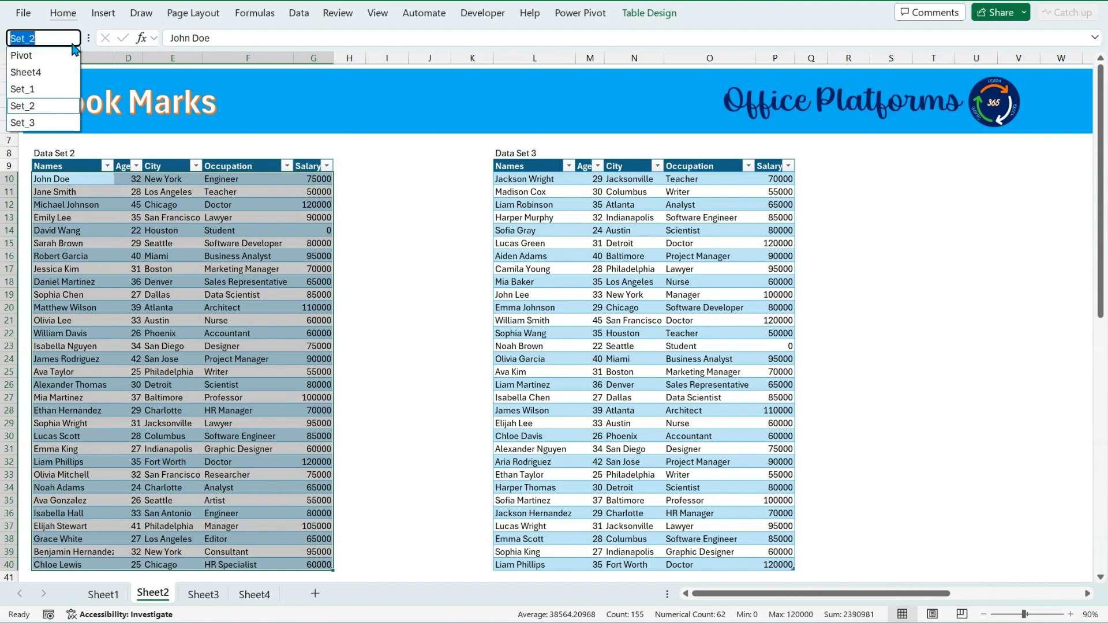
{"action": "left_click", "coordinate": [23, 123]}
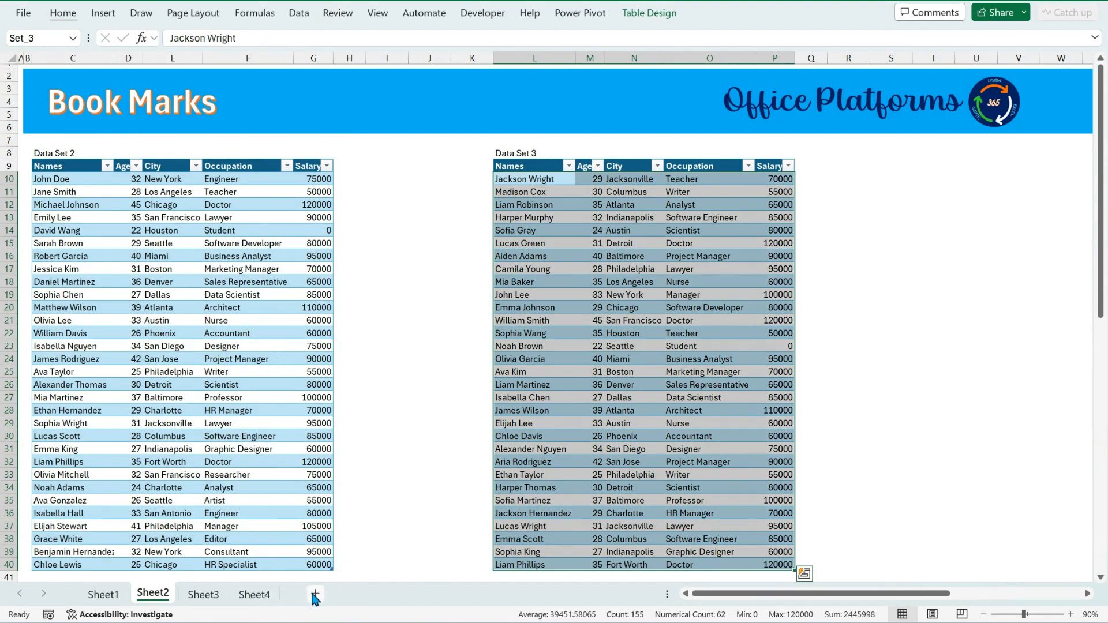
{"action": "left_click", "coordinate": [315, 593]}
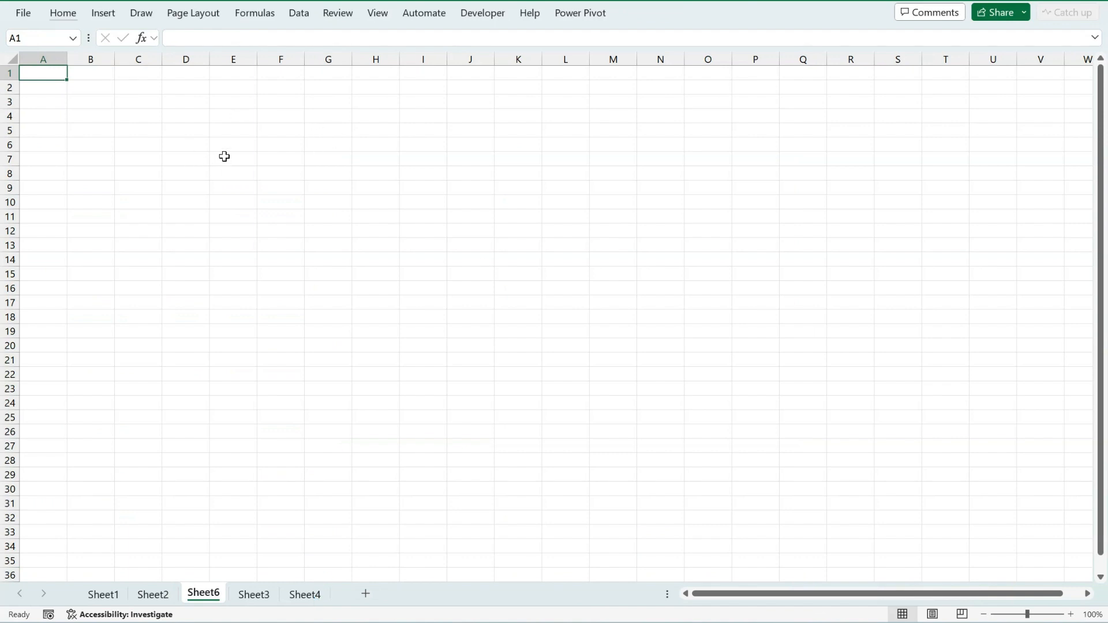
Enter the 'Home page' label on Sheet6 and select cell E7.
{"action": "type", "text": "HOme"}
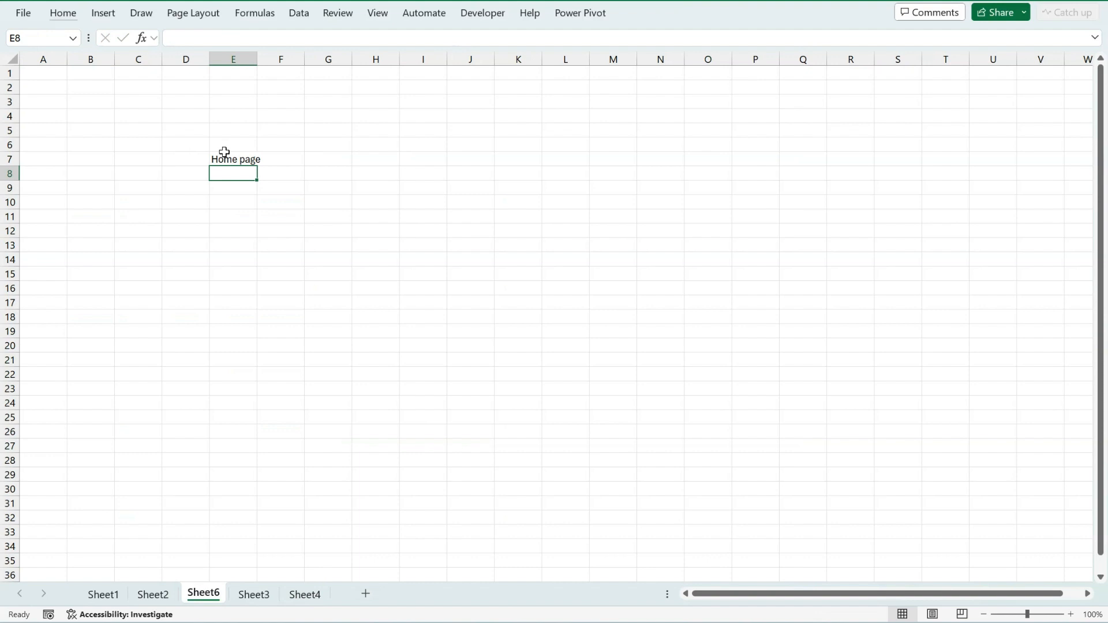
{"action": "left_click", "coordinate": [233, 160]}
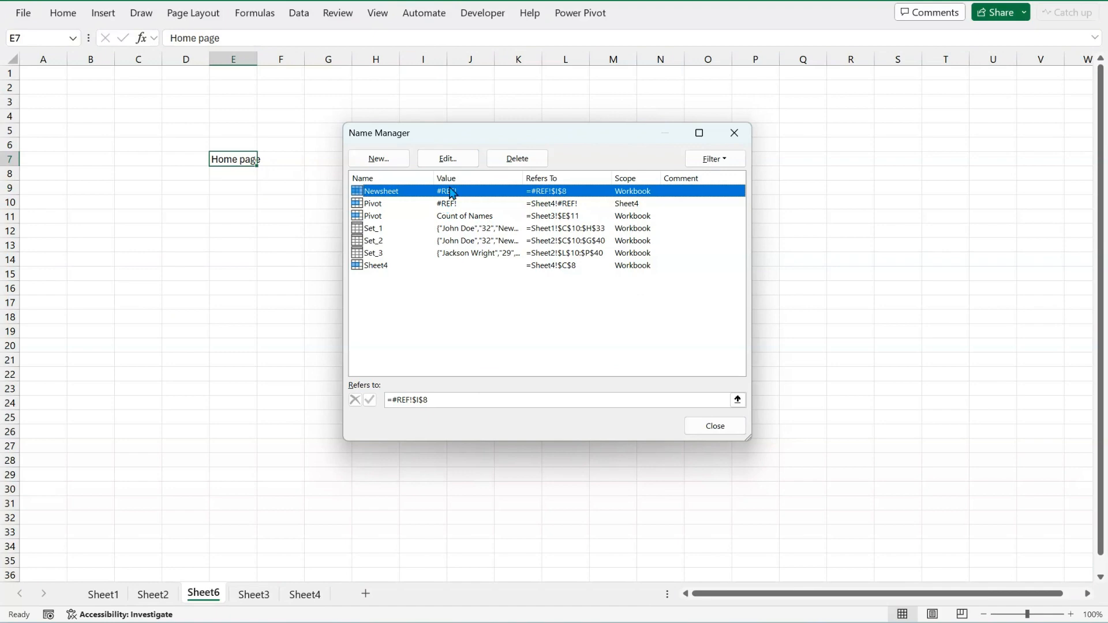
Define the name Home_page for Sheet6 E7, then jump to it from the Name Box.
{"action": "left_click", "coordinate": [378, 157]}
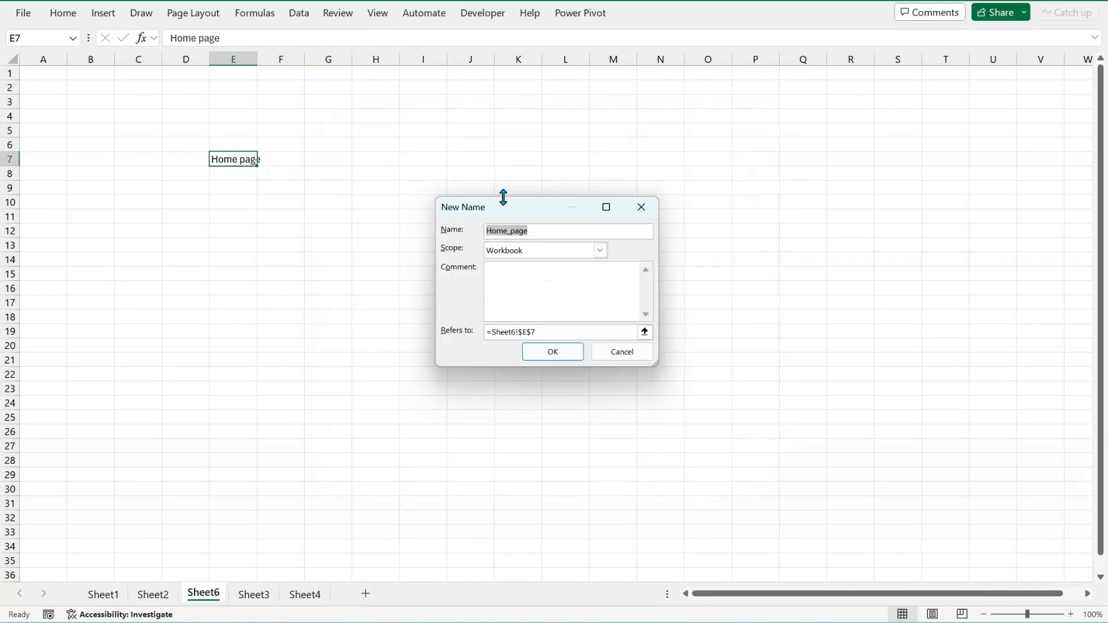
{"action": "left_click", "coordinate": [553, 351]}
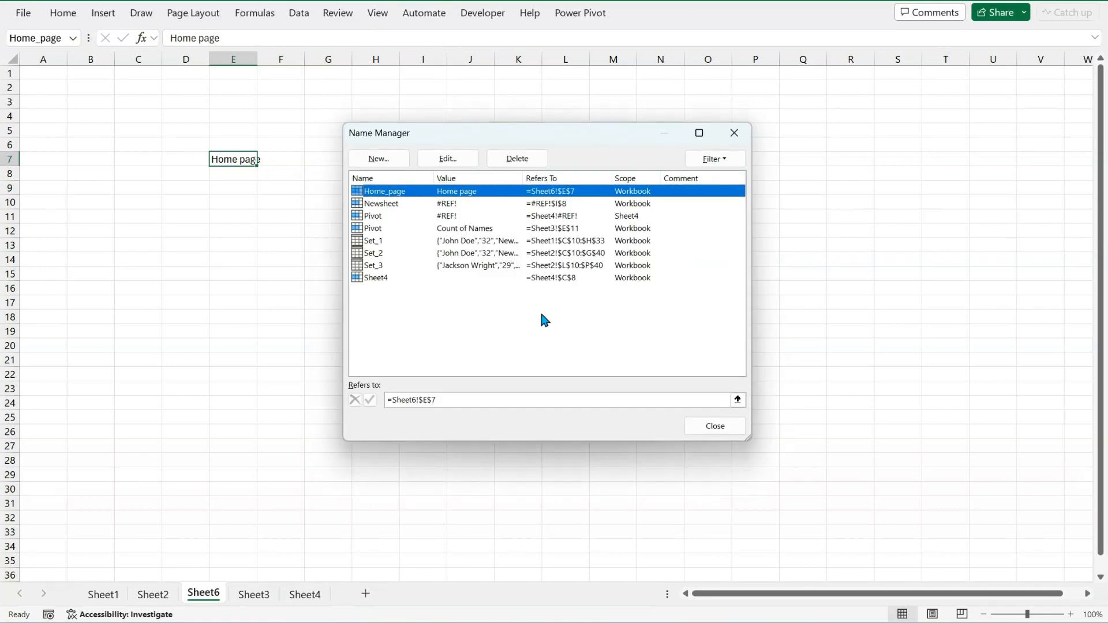
{"action": "left_click", "coordinate": [713, 426]}
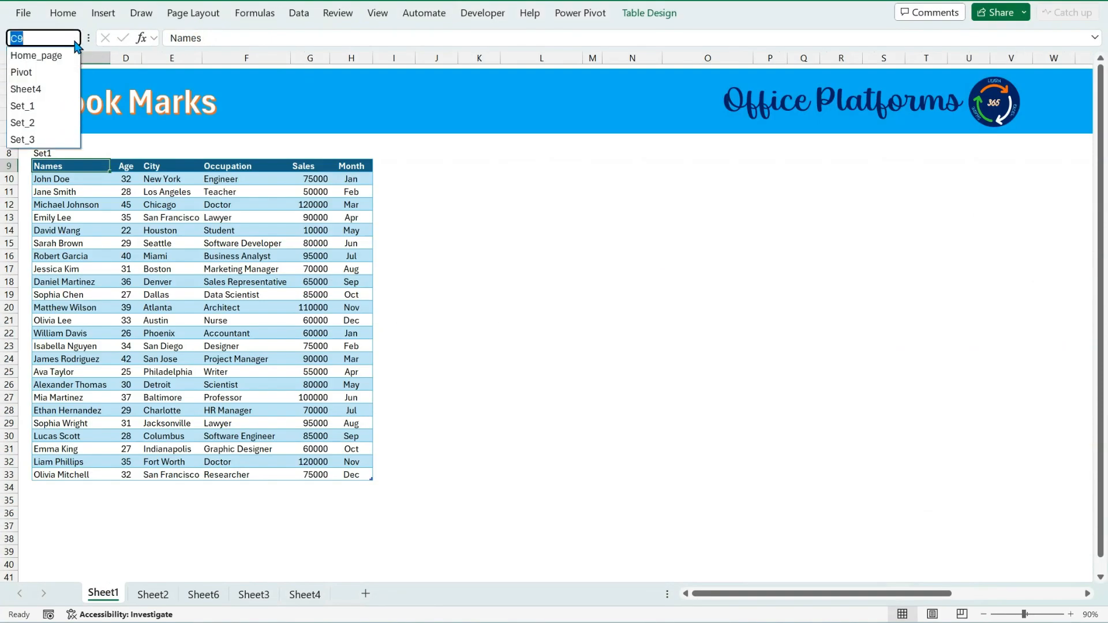
{"action": "left_click", "coordinate": [36, 55]}
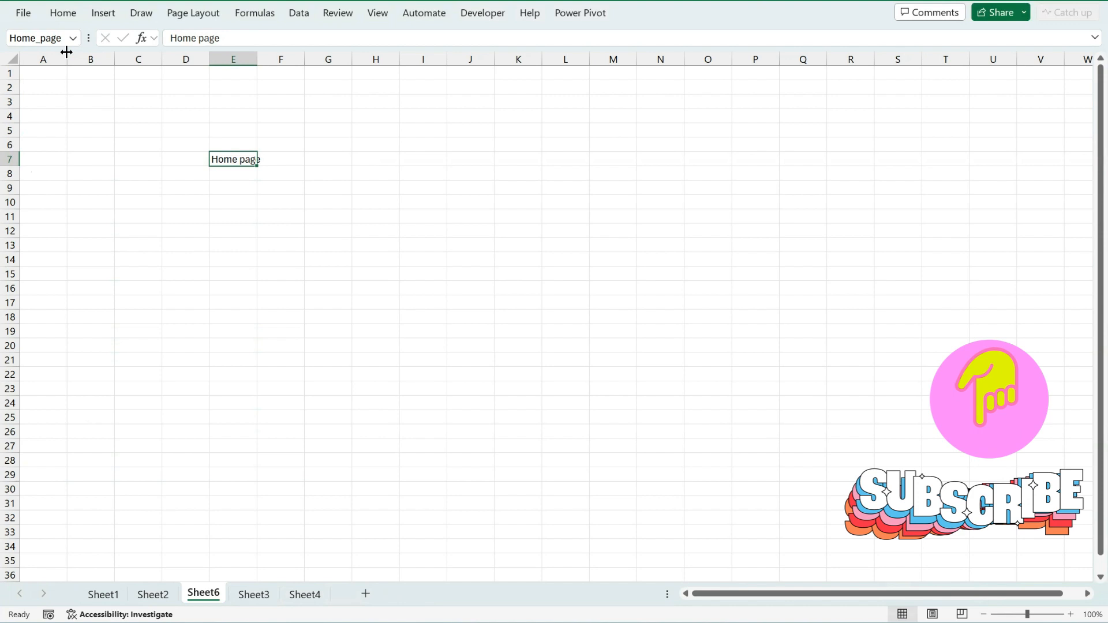